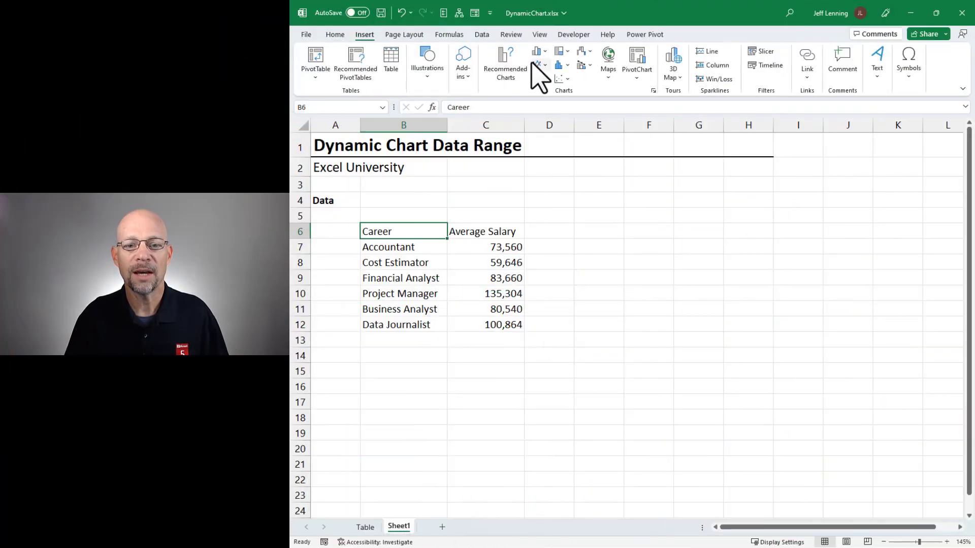
Step: Insert a 2-D Clustered Column chart of the six careers' average salaries and deselect it
click(558, 51)
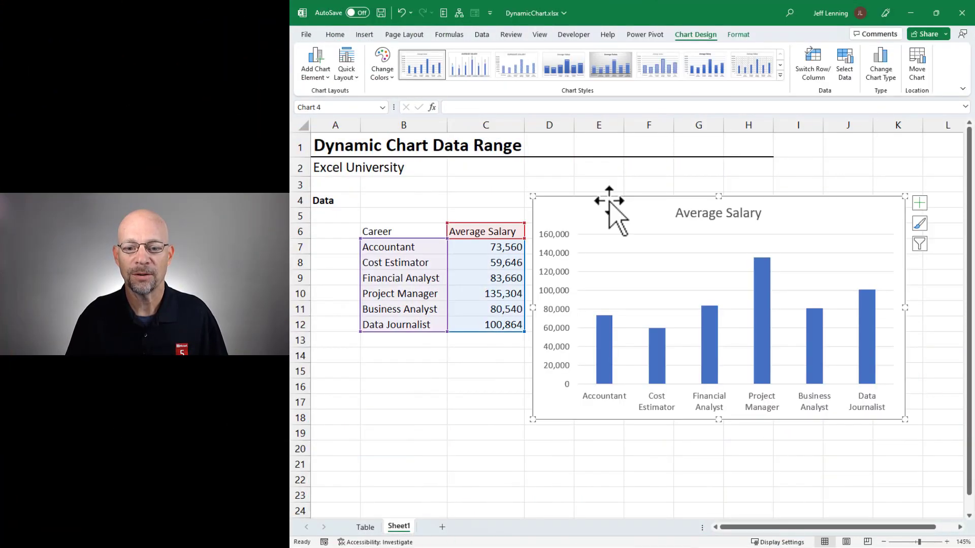
click(486, 386)
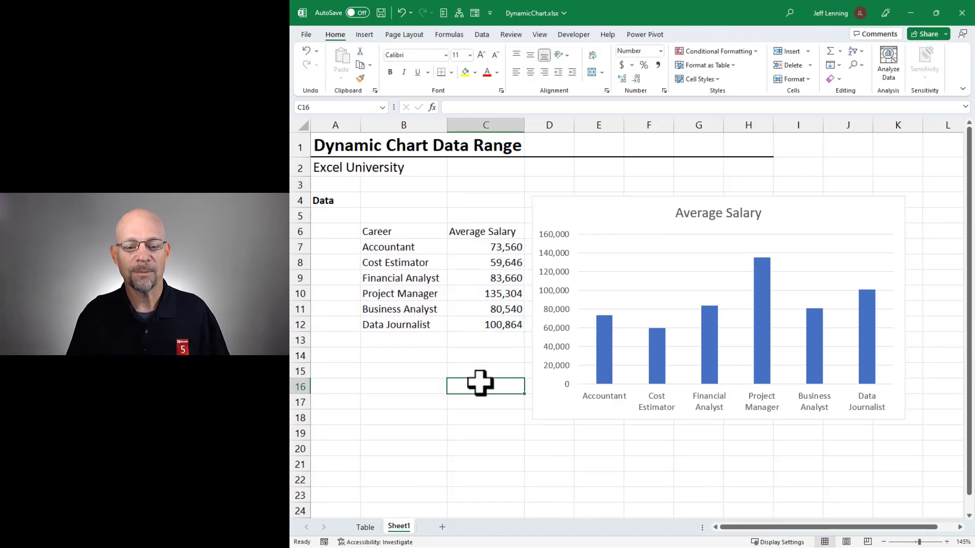
drag(388, 247, 506, 323)
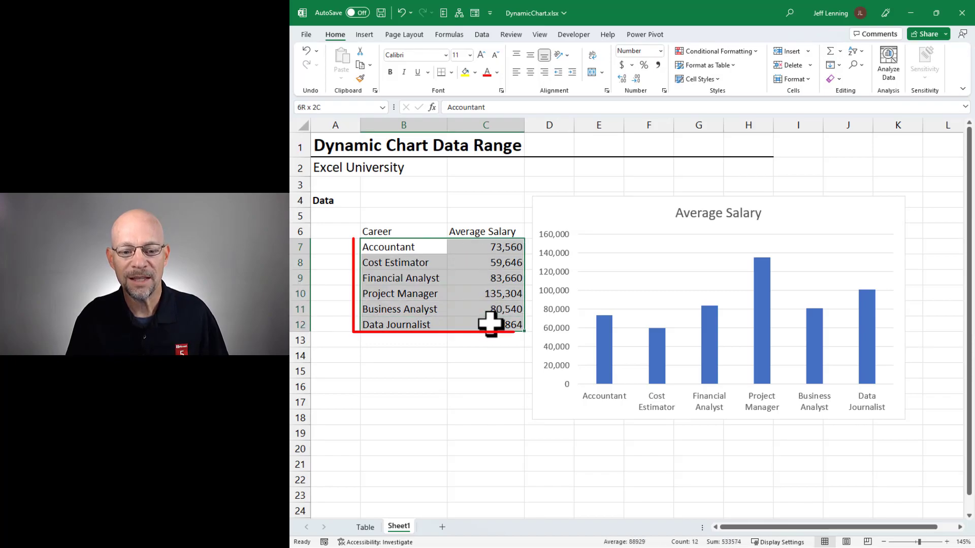
click(485, 246)
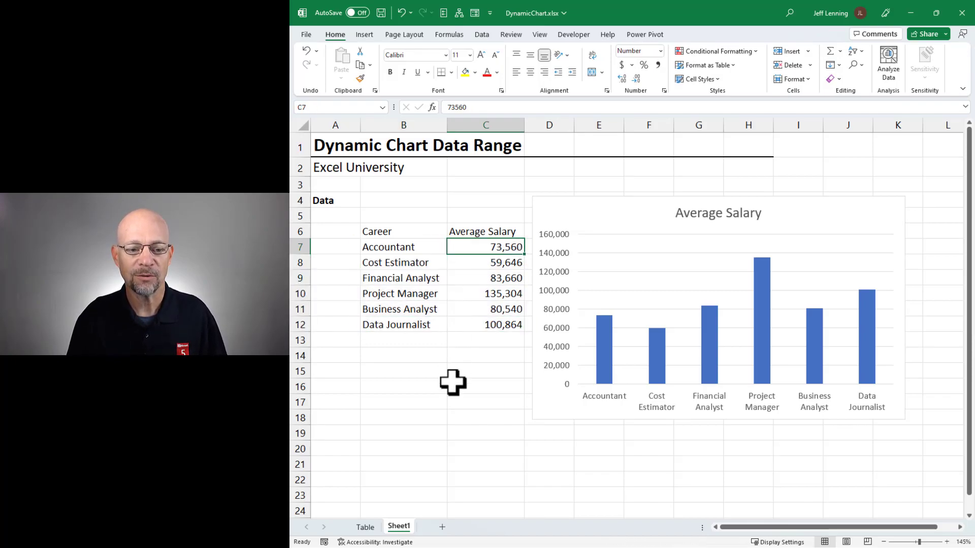
text(1000)
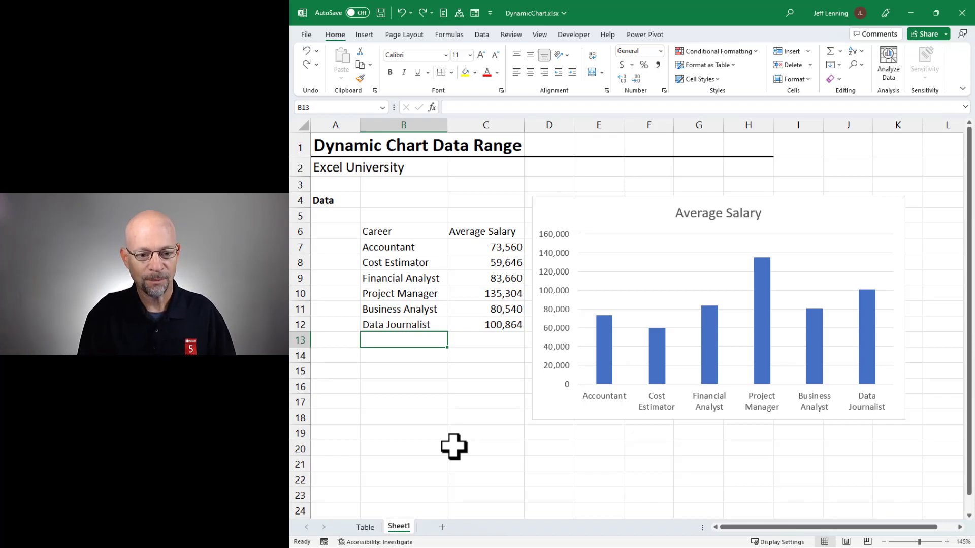
Step: Delete the Average Salary chart, leaving only the six-career salary data
text(43)
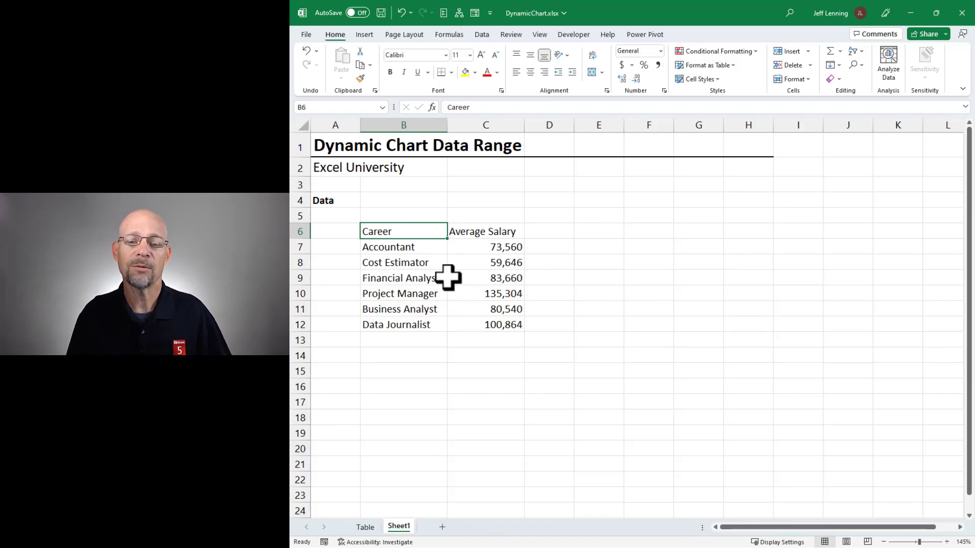
Step: Convert the Career and Average Salary range into a table with headers and banded rows
click(485, 262)
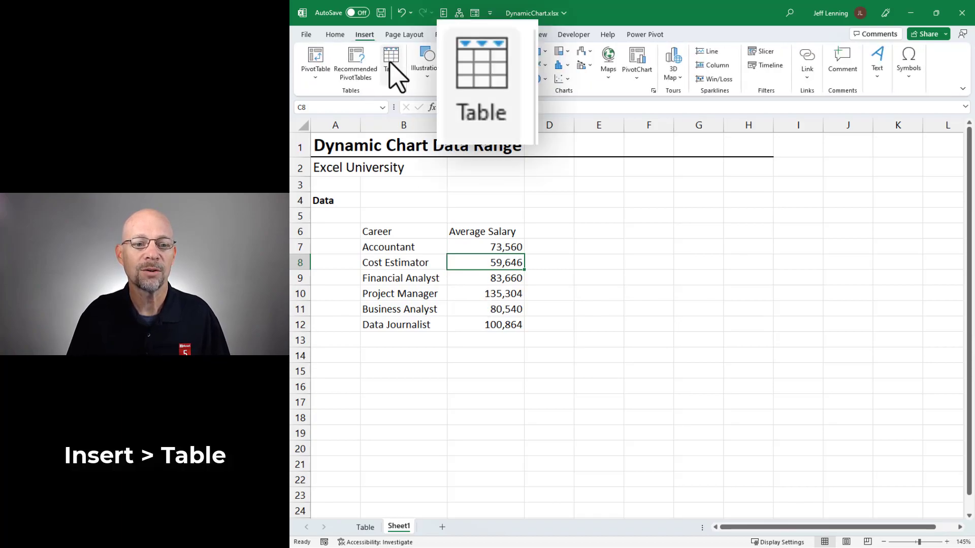
click(390, 62)
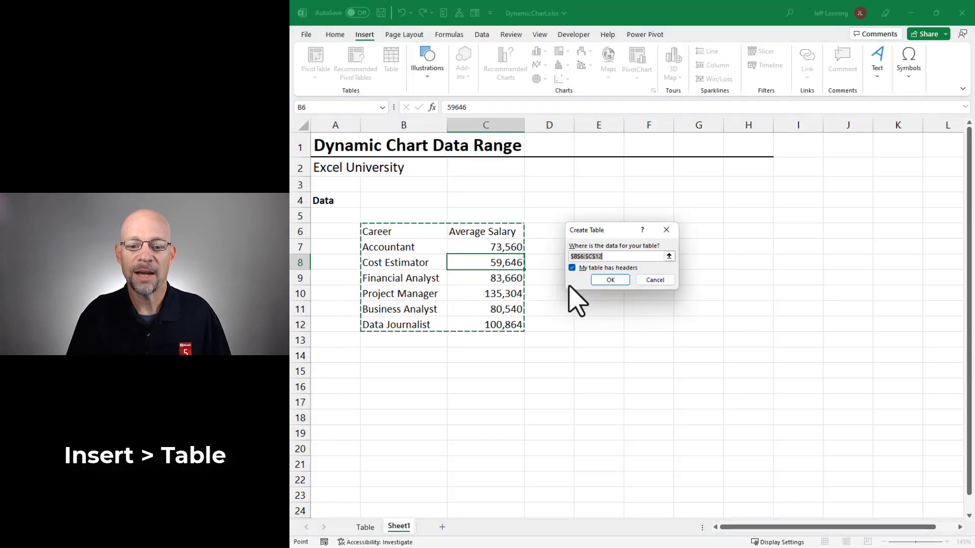
mouse_move(610, 280)
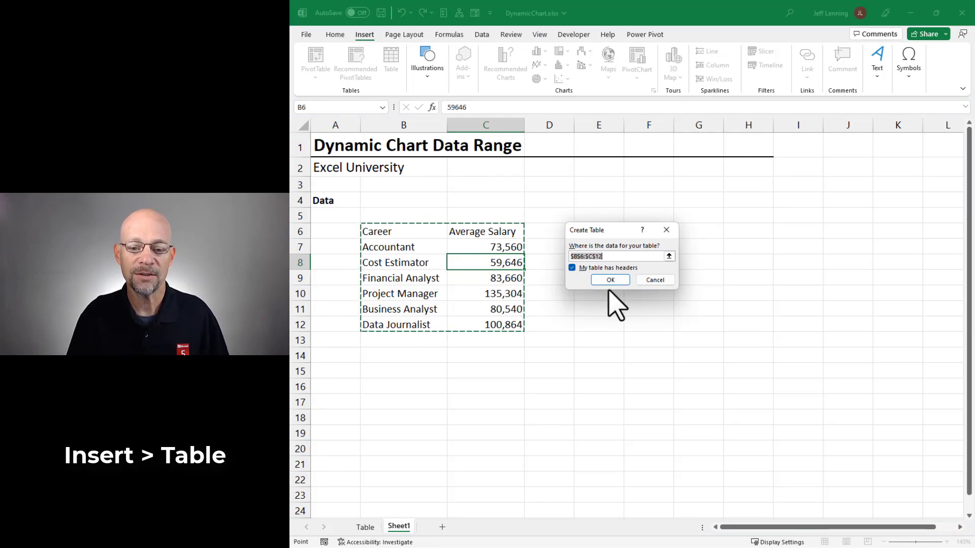
click(609, 280)
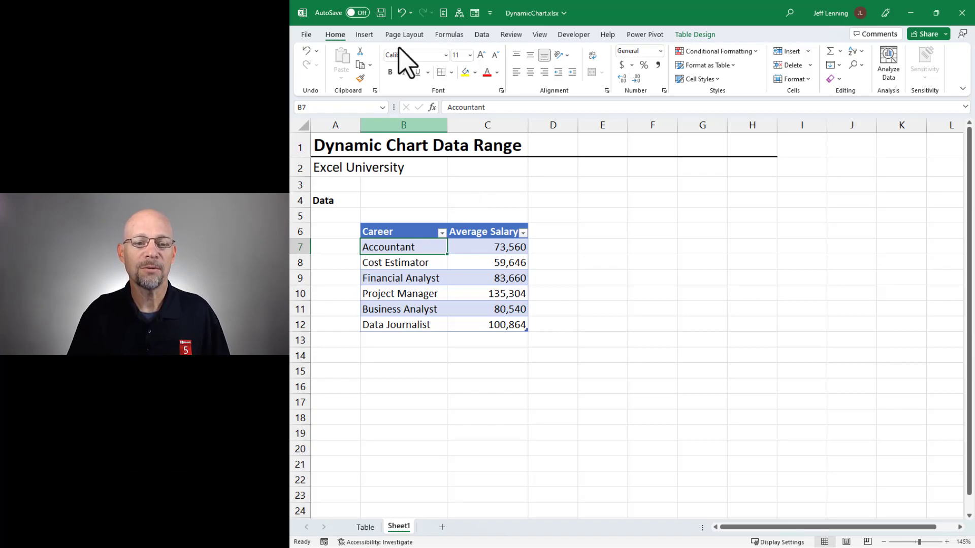
Step: Insert a 2-D Clustered Column chart from the career table and return to the sheet
click(540, 60)
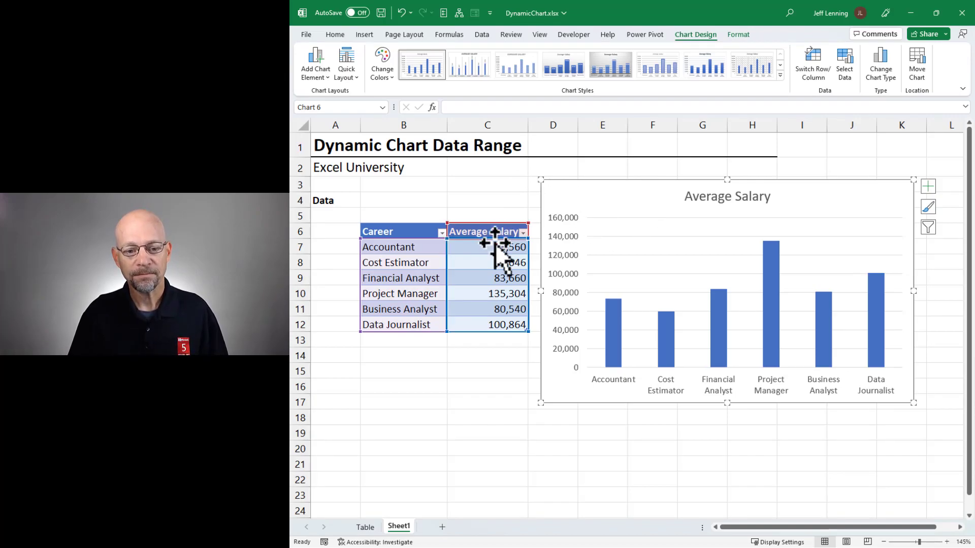
click(486, 247)
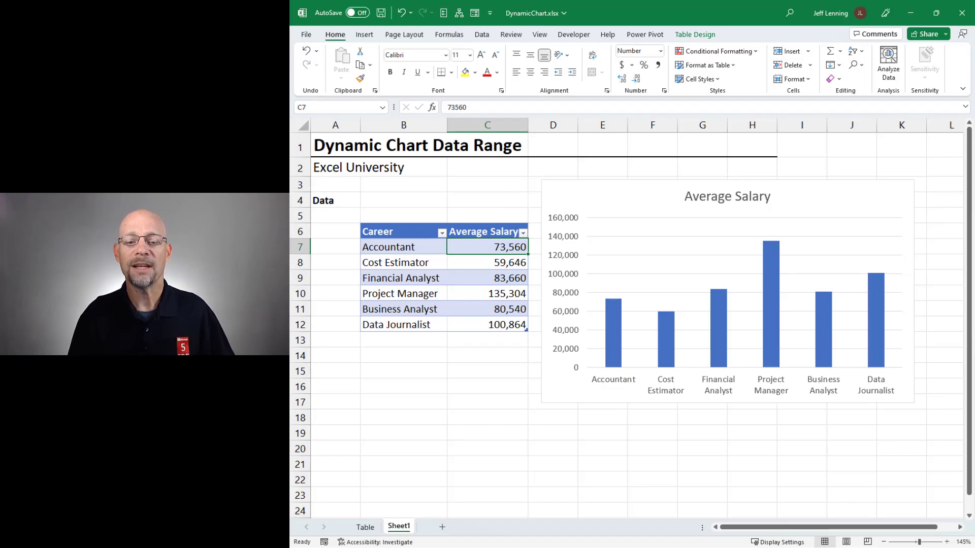
text(100000)
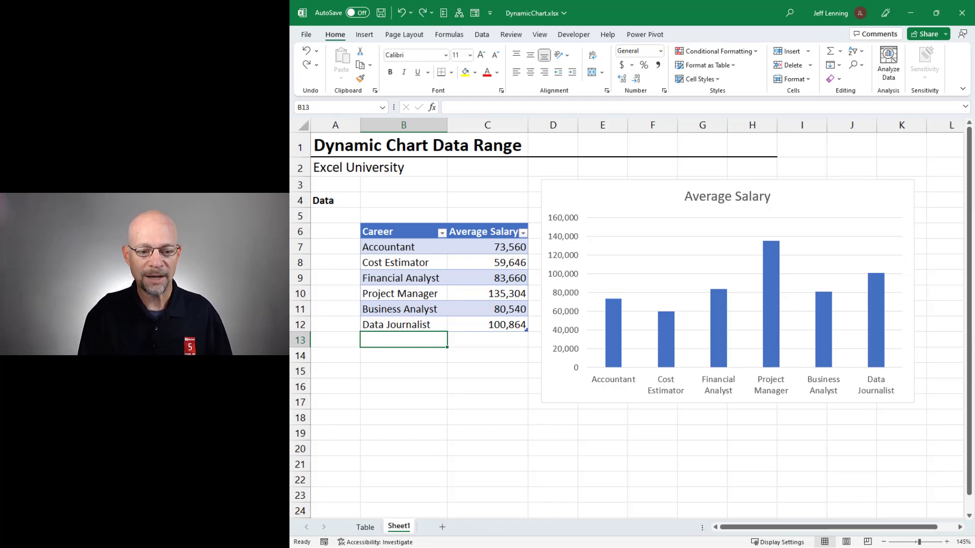
Step: Add an Admin Assistant row at 43,329 so the table and chart extend to seven careers
text(Admin A)
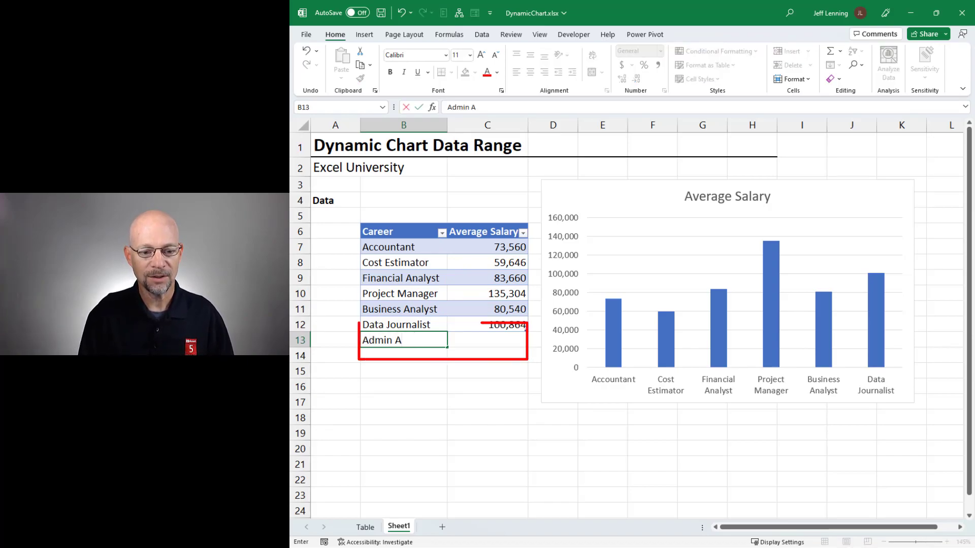
text(43,329)
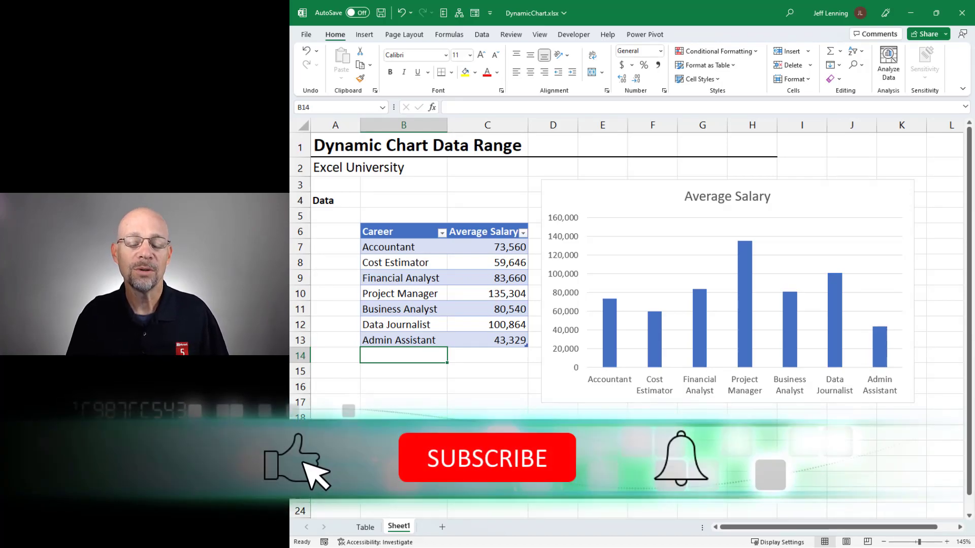
click(486, 458)
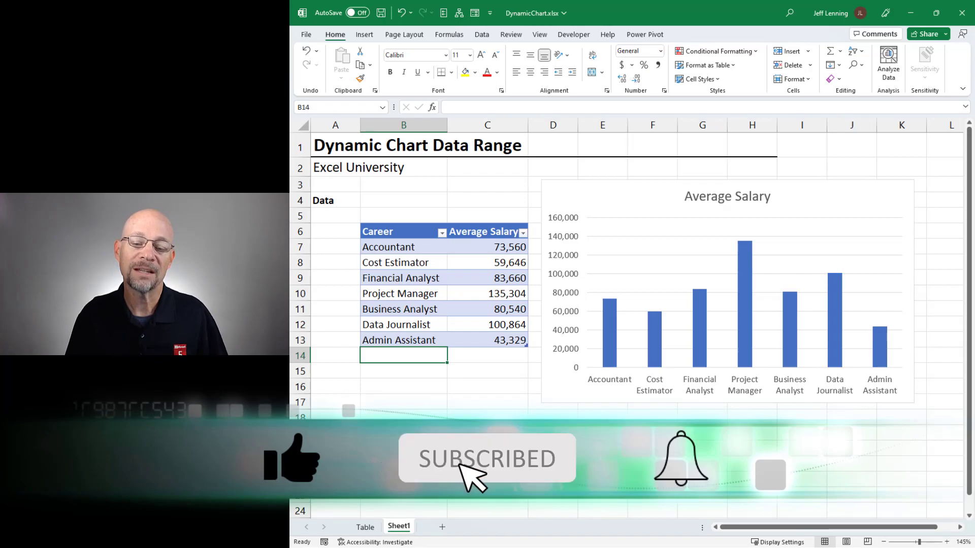